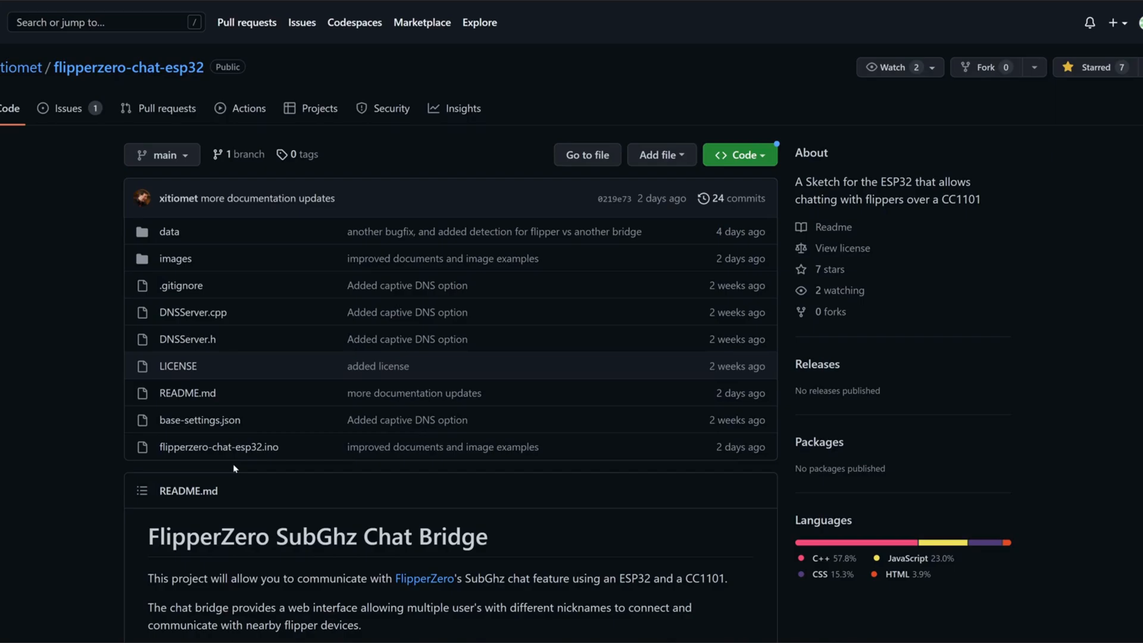
Highlight the ESP32 and CC1101 parts lines in the README
scroll("down", 3)
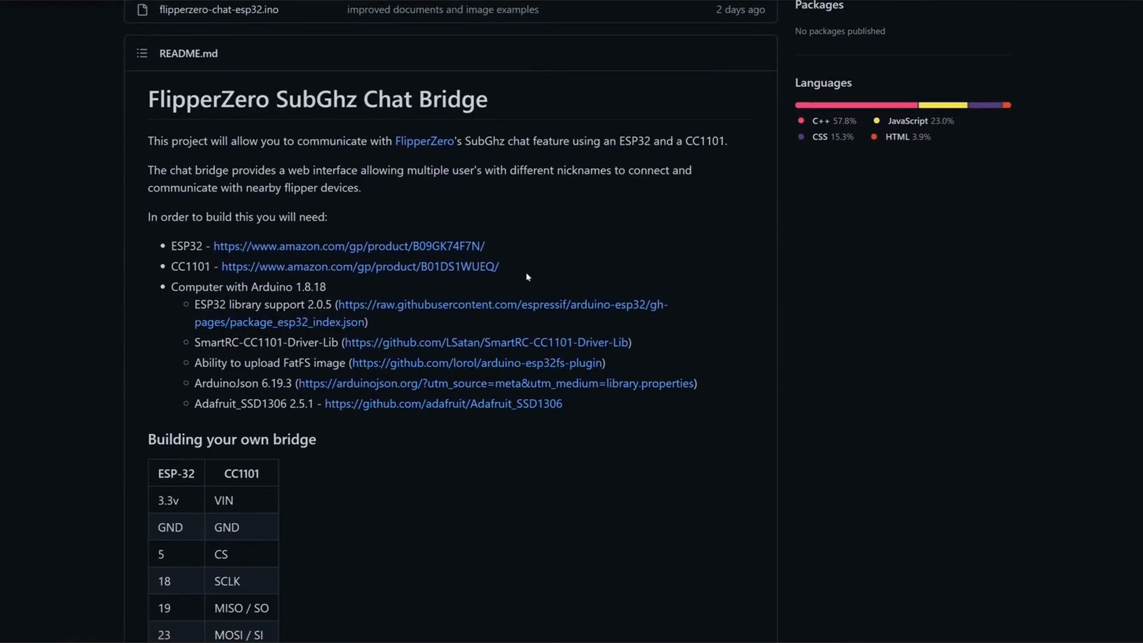
left_click_drag(172, 246, 499, 266)
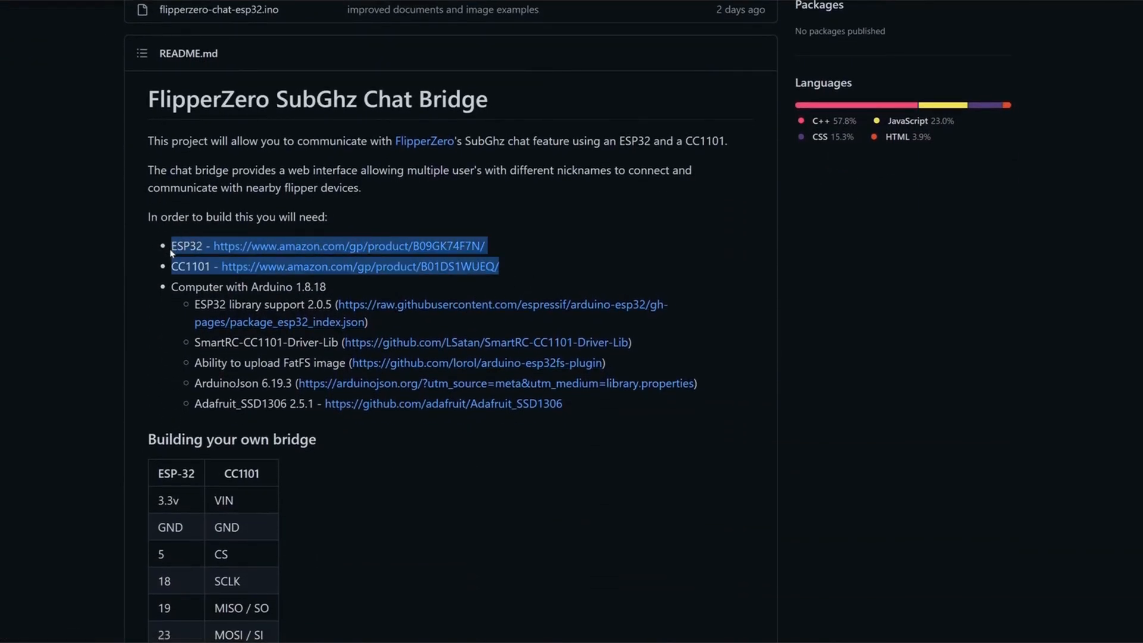
mouse_move(134, 263)
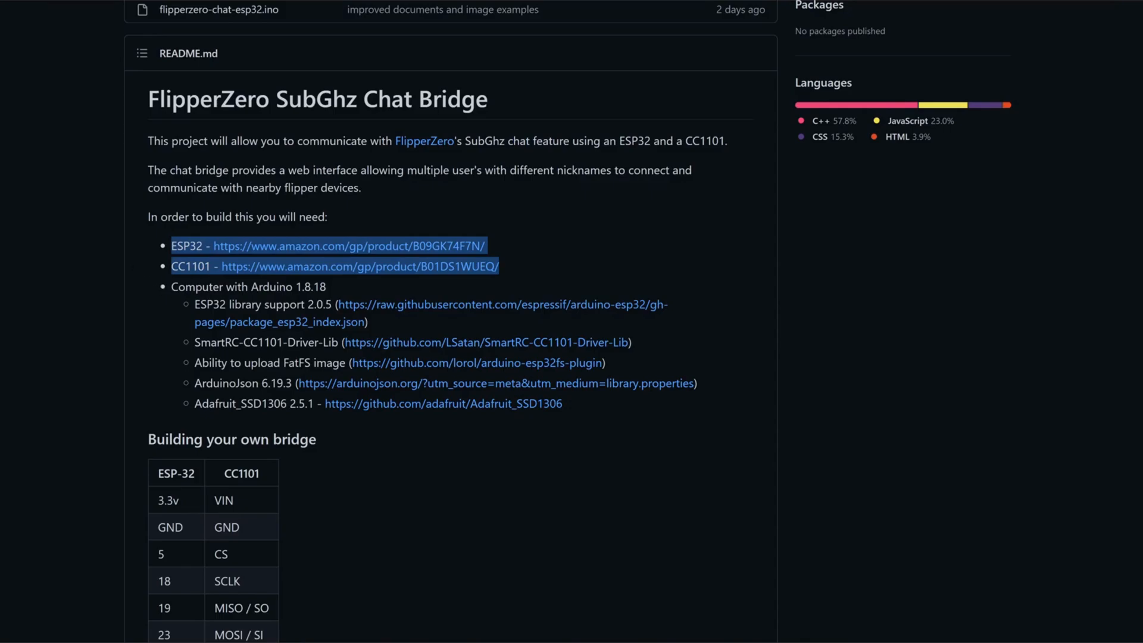
left_click_drag(171, 246, 561, 403)
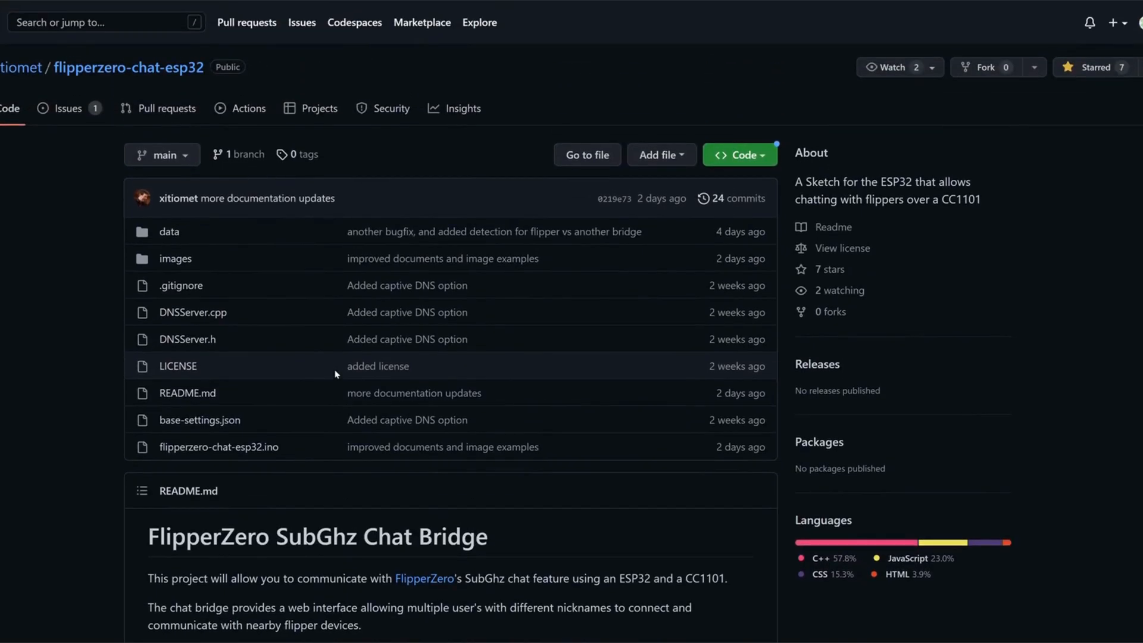
Scroll down through the remaining sections of the README
scroll("down", 3)
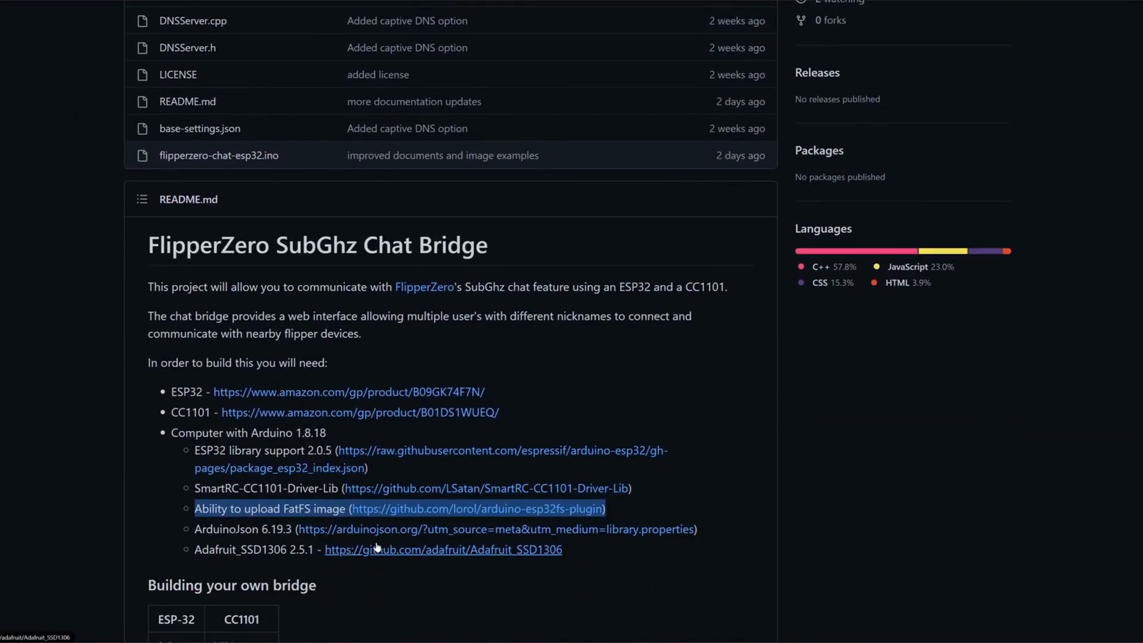
scroll("down", 3)
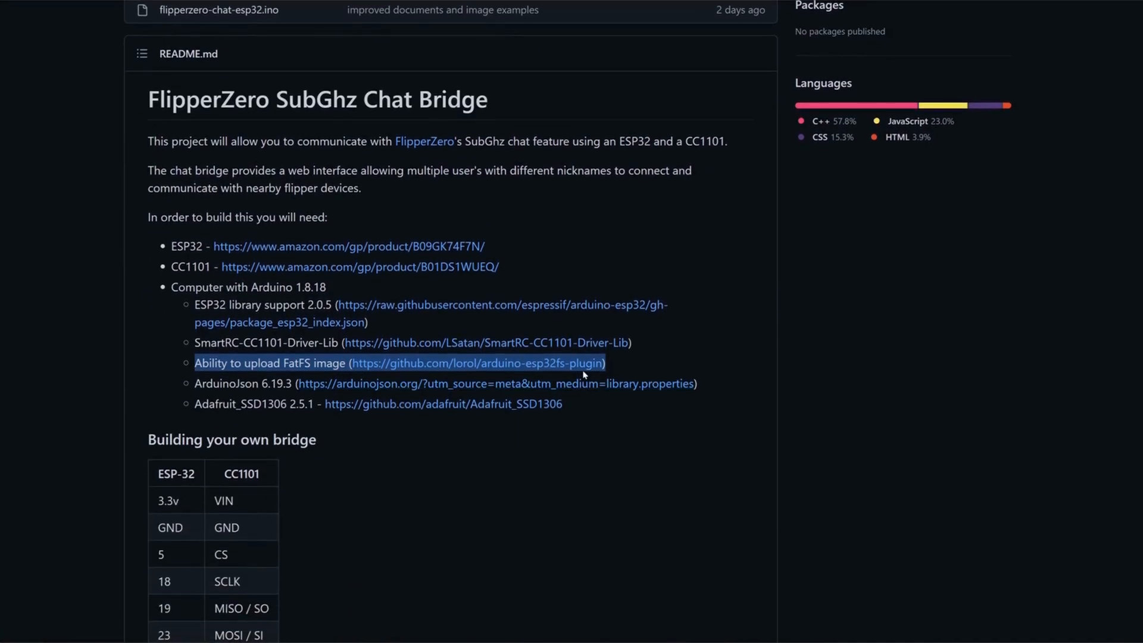
mouse_move(622, 369)
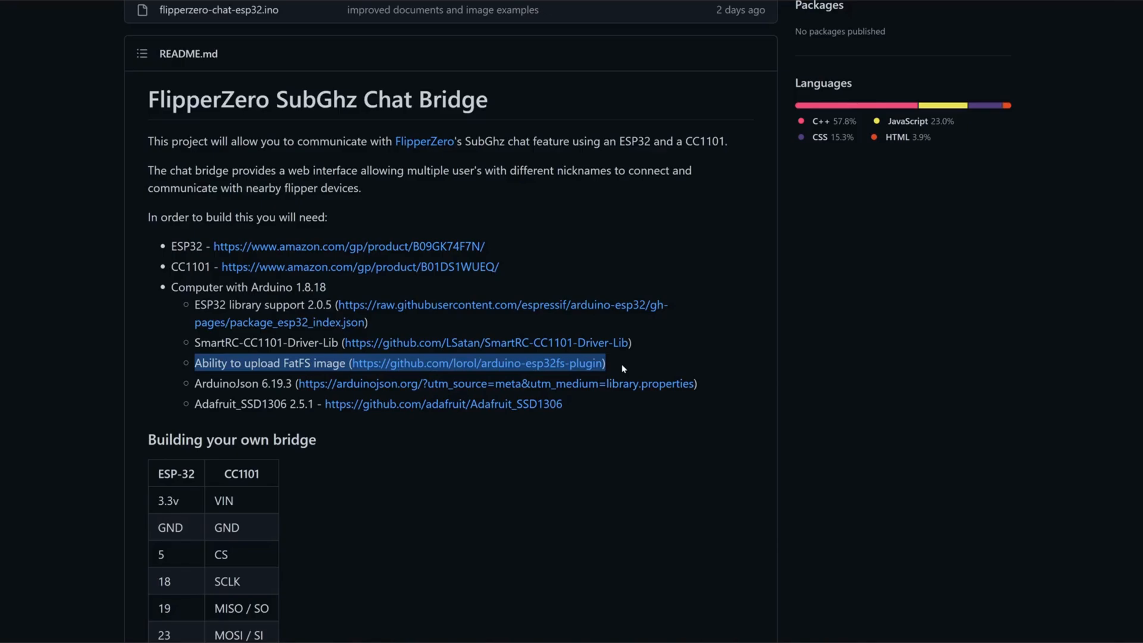
scroll("down", 3)
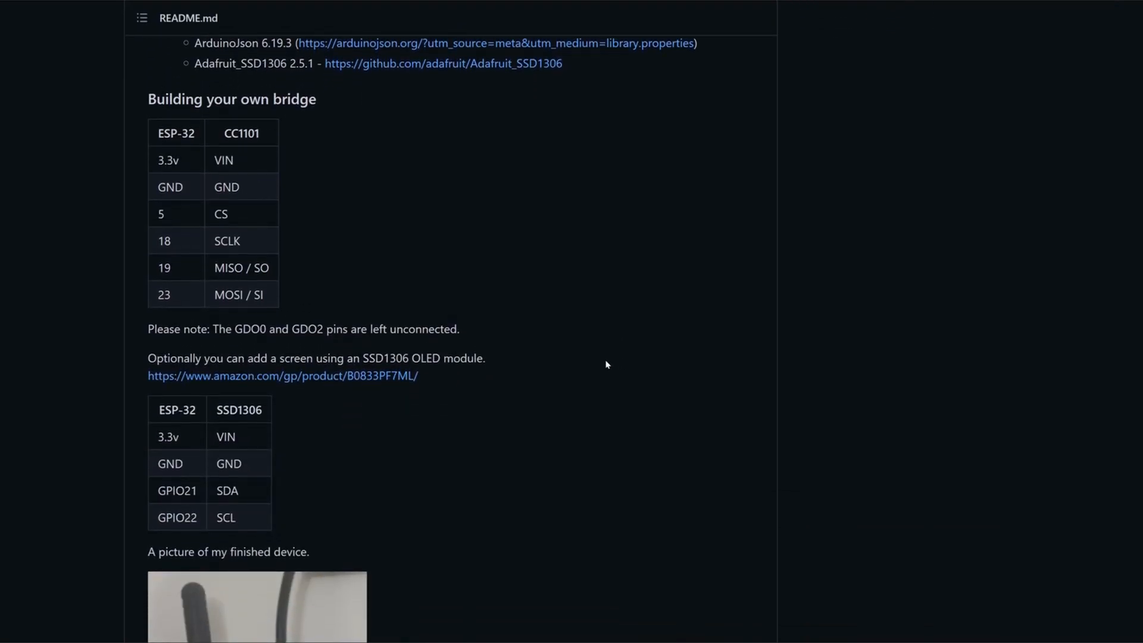
mouse_move(569, 353)
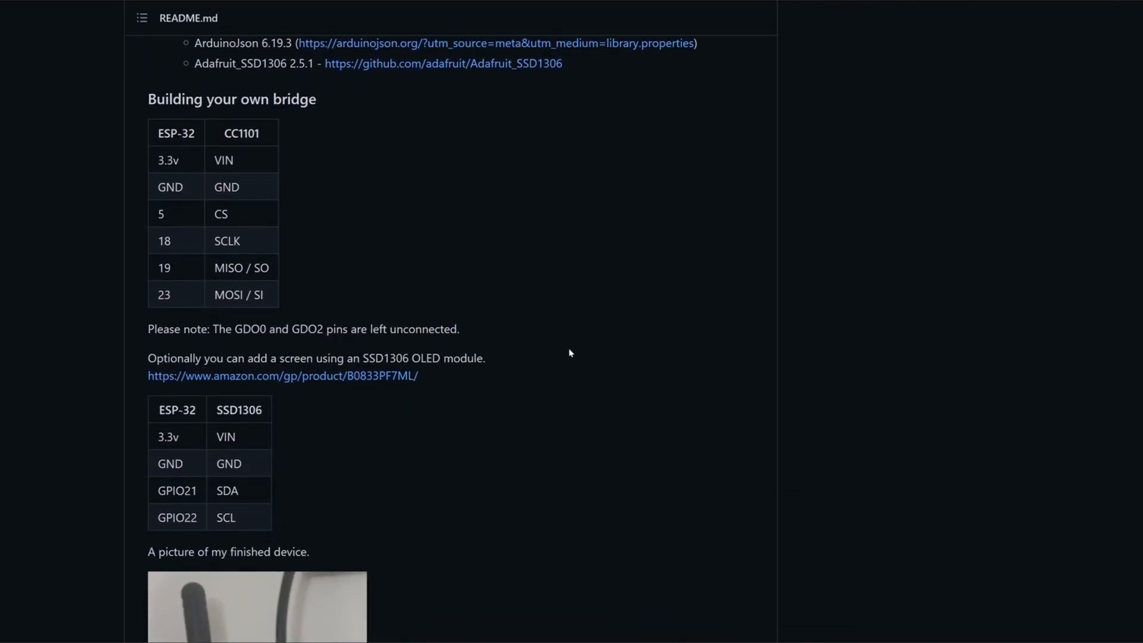
mouse_move(303, 236)
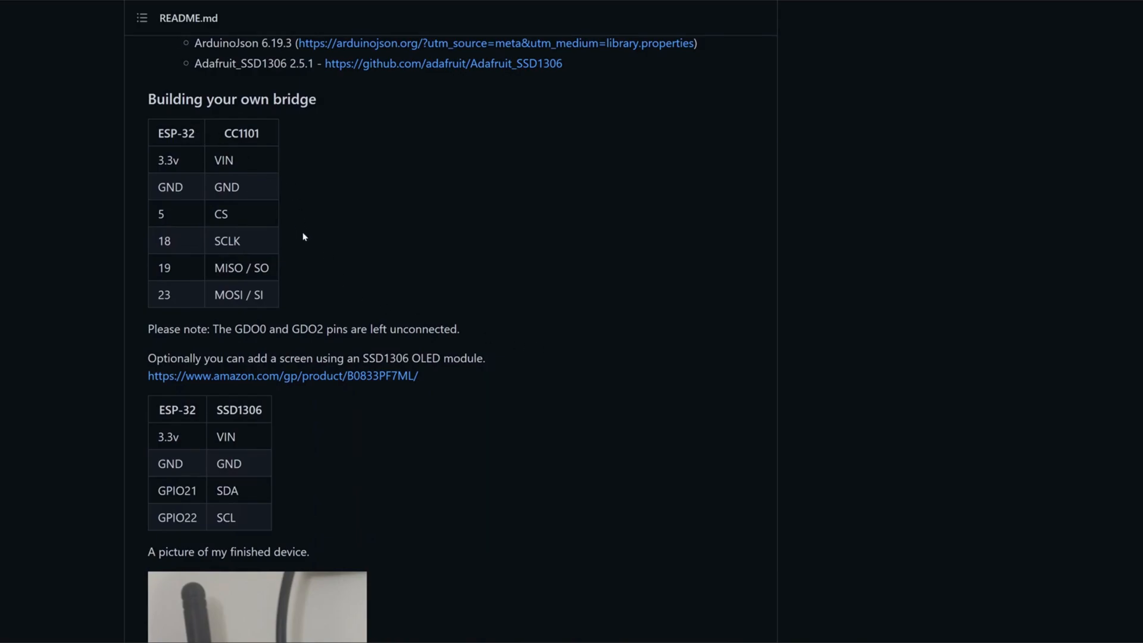
scroll("down", 3)
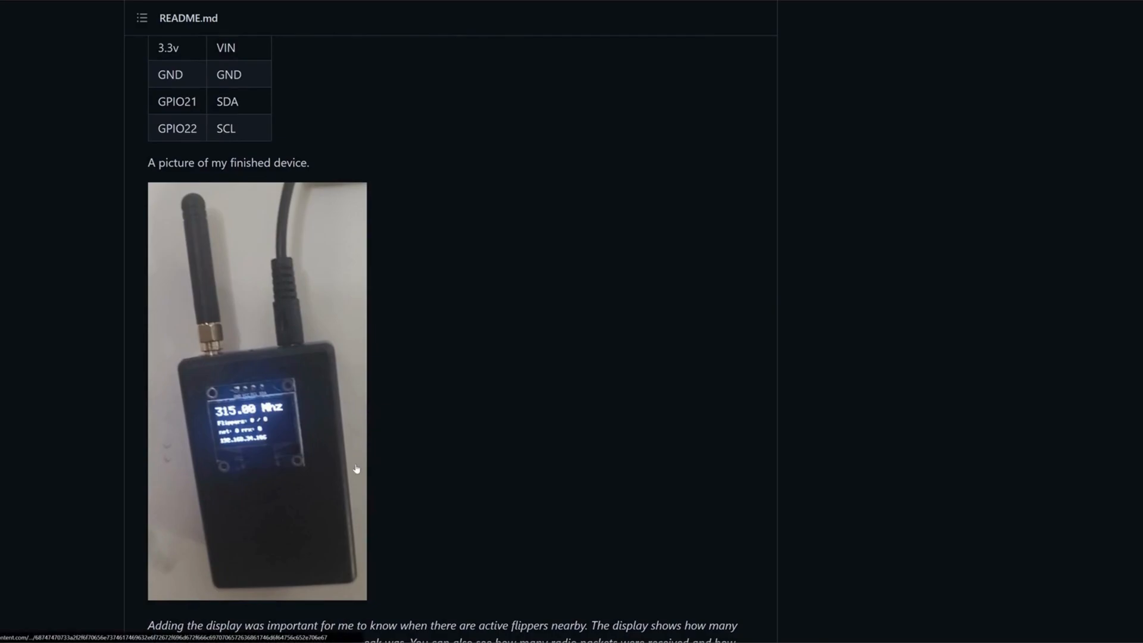
mouse_move(307, 418)
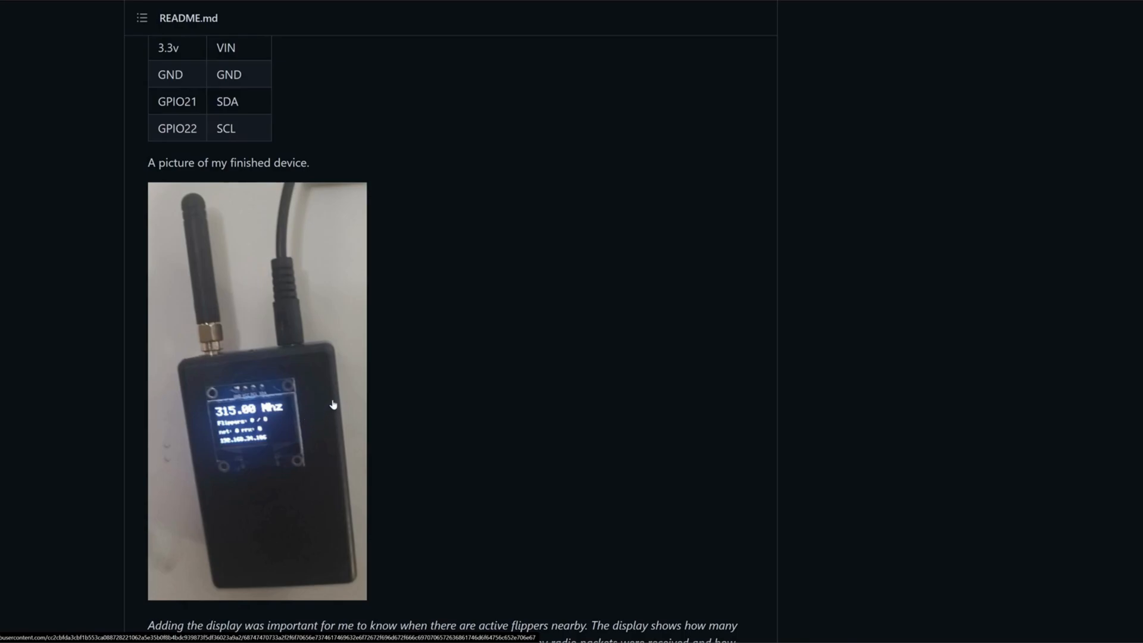
mouse_move(341, 392)
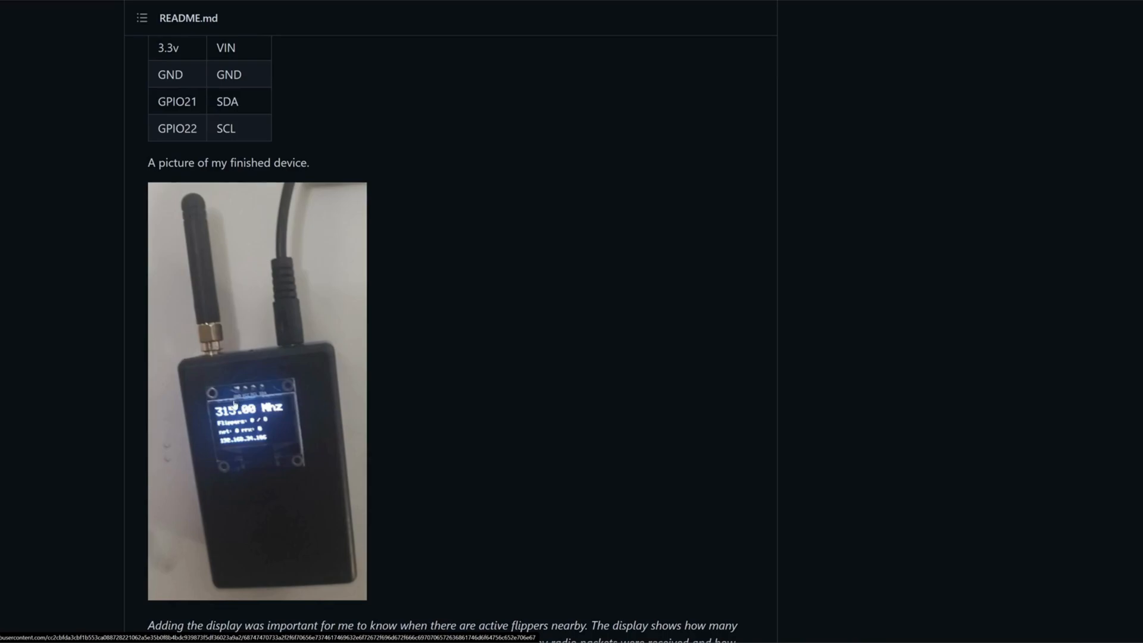
mouse_move(323, 442)
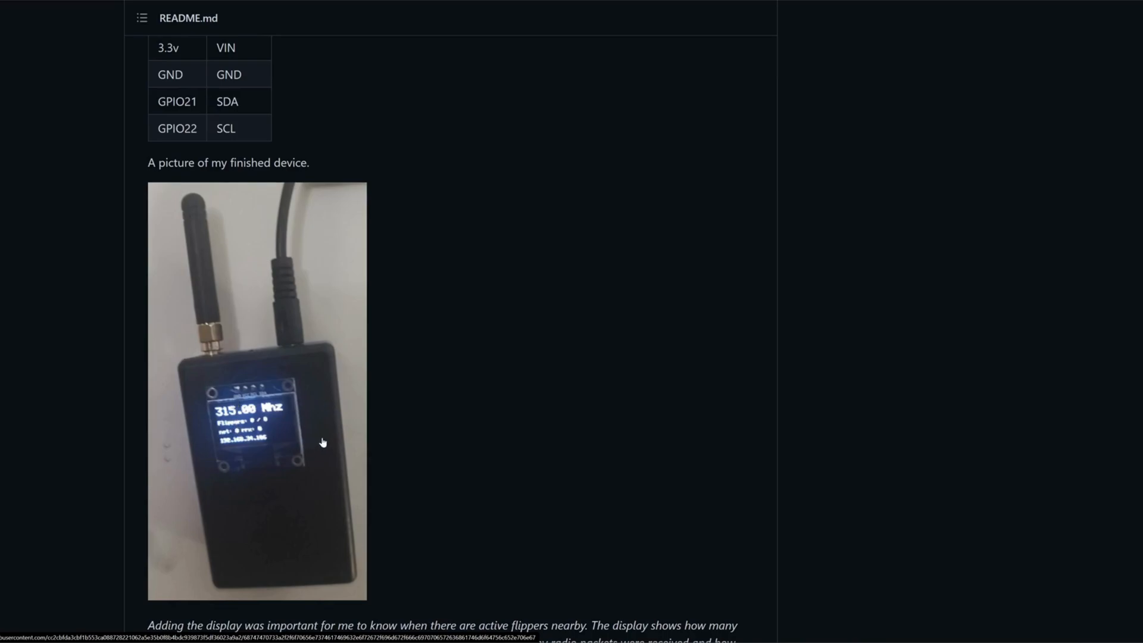
mouse_move(312, 438)
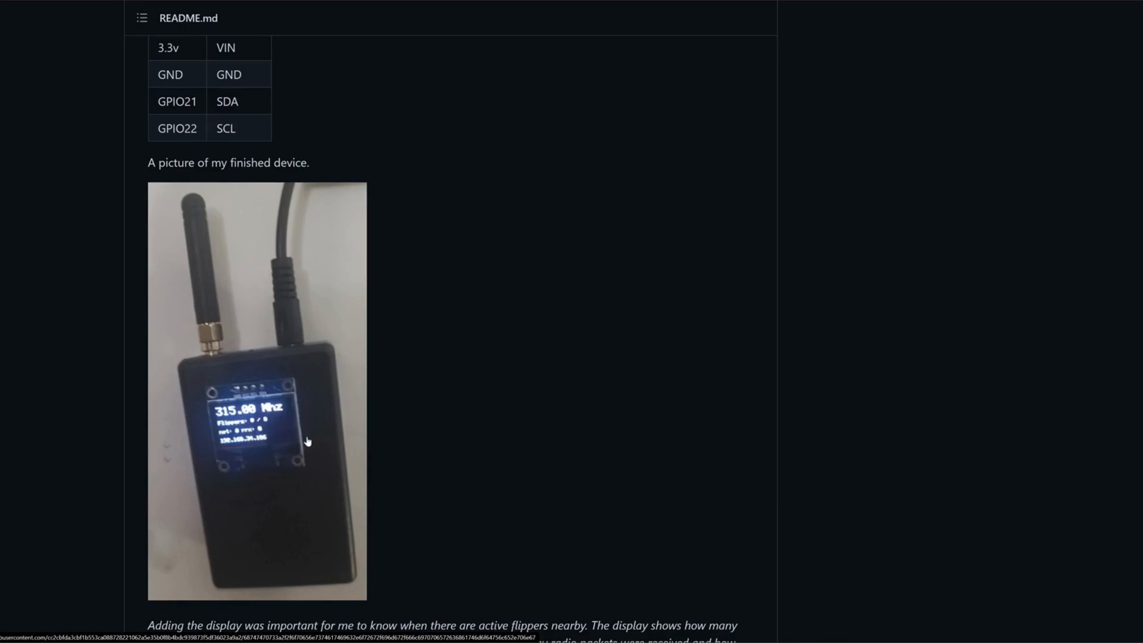
mouse_move(316, 439)
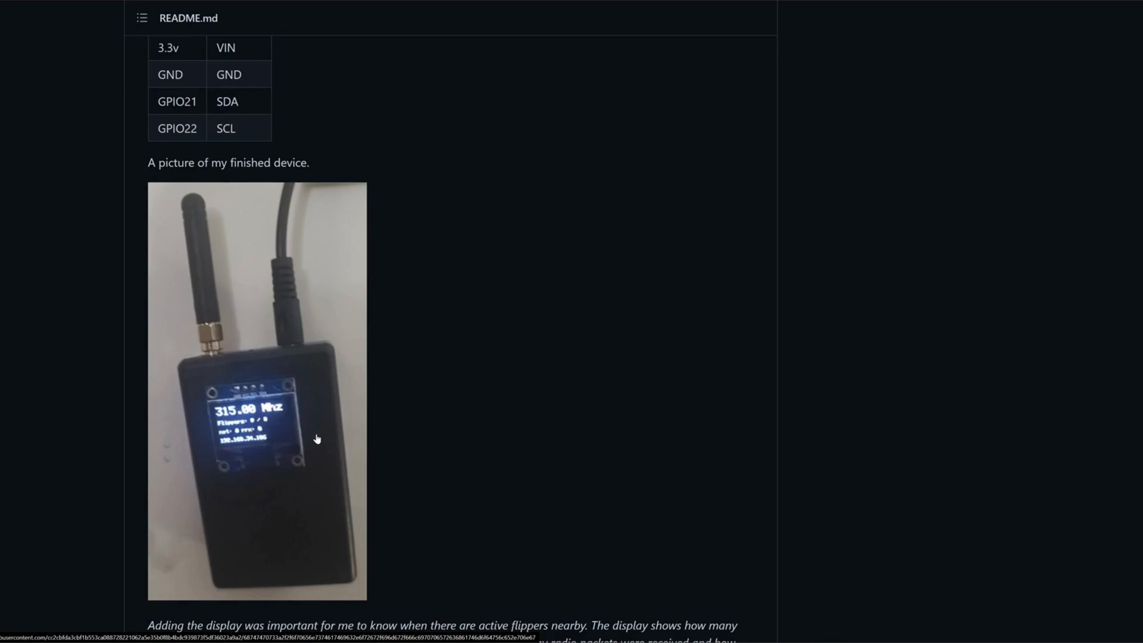
mouse_move(211, 434)
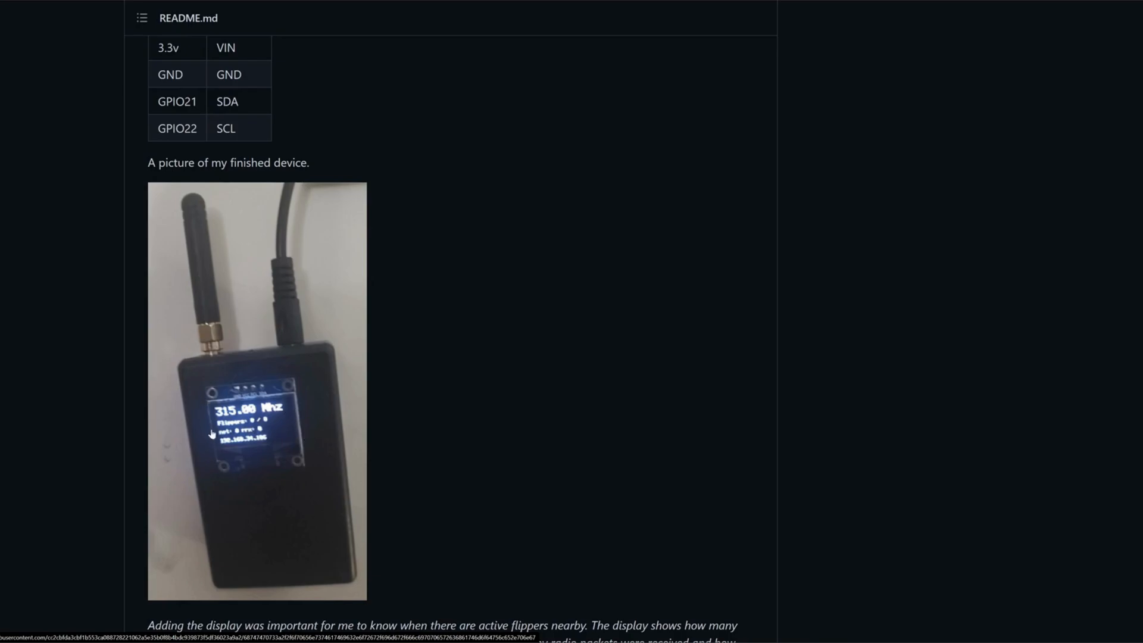
scroll("down", 3)
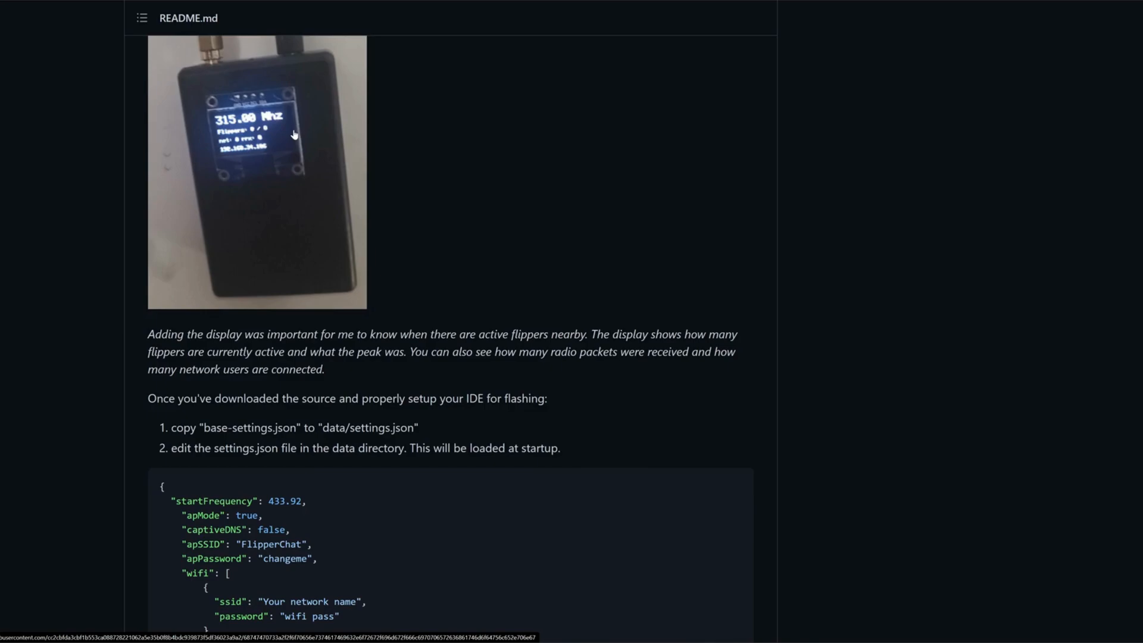
scroll("down", 3)
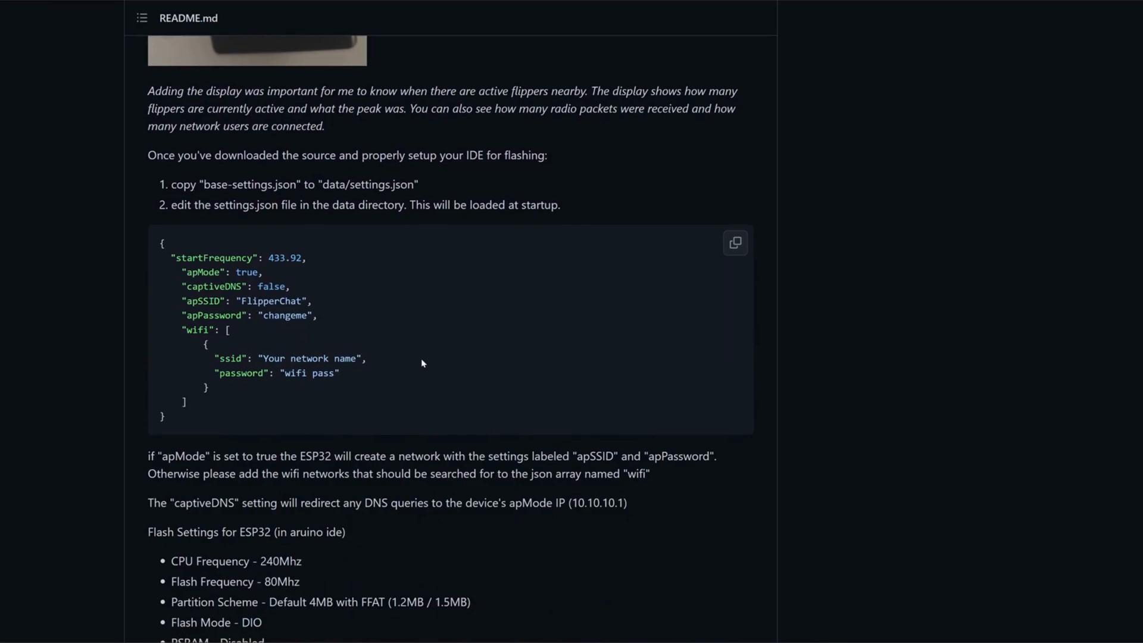
mouse_move(374, 335)
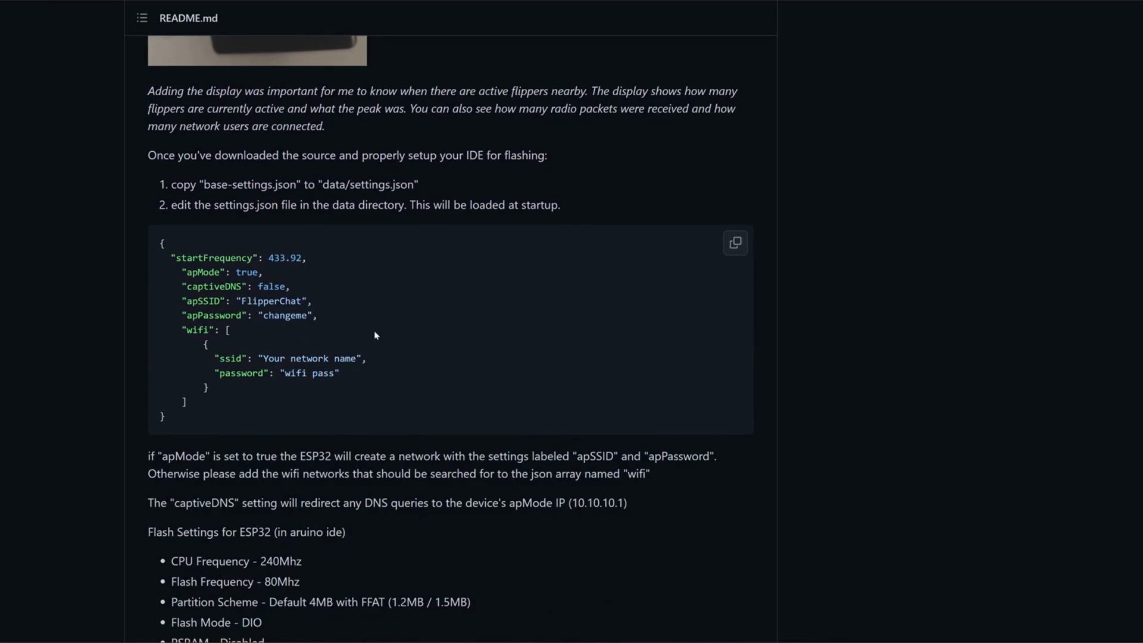
mouse_move(365, 305)
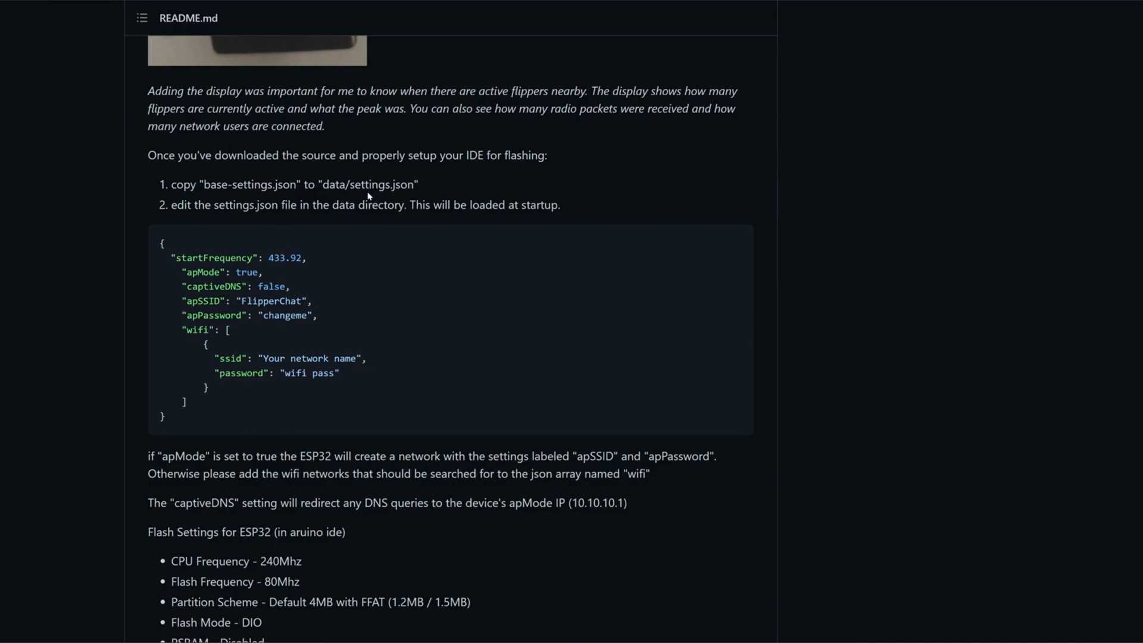
mouse_move(366, 197)
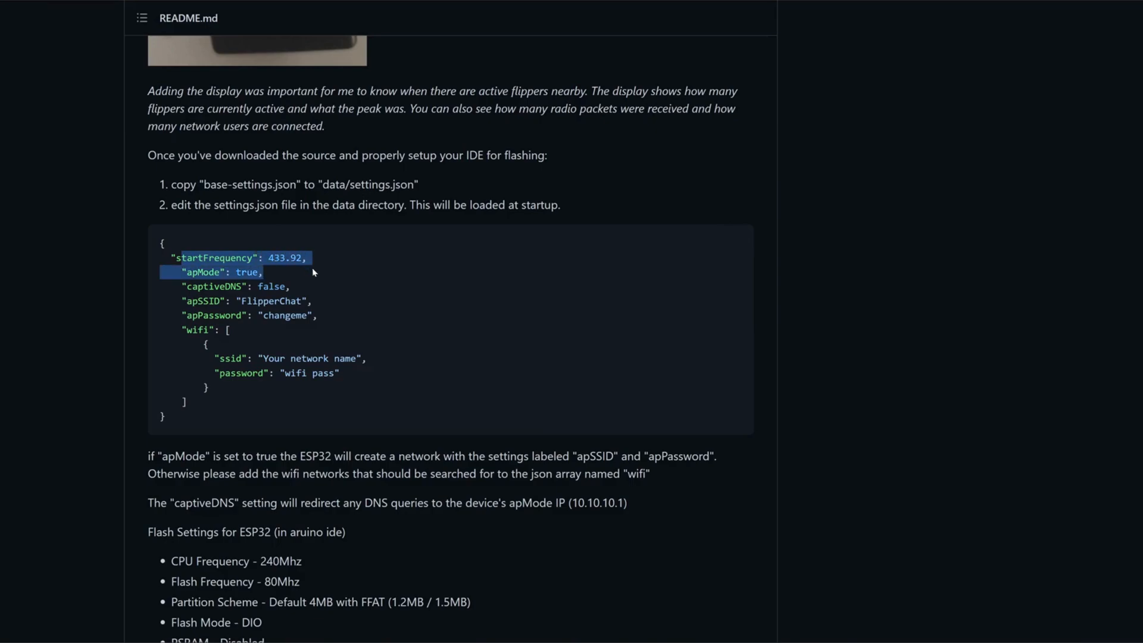
mouse_move(343, 297)
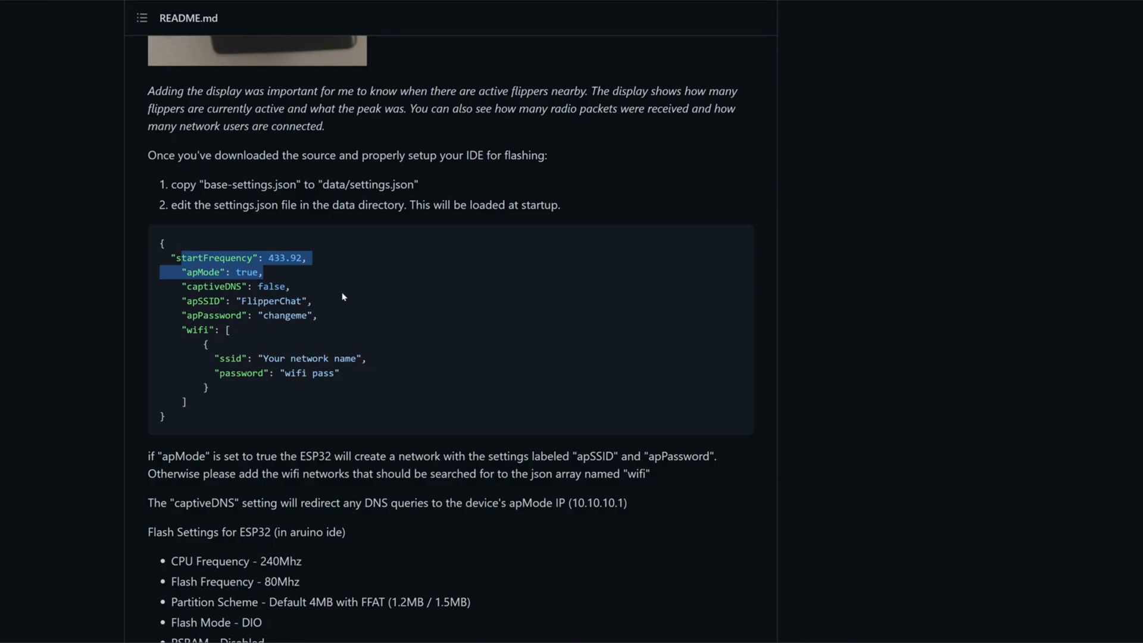
mouse_move(300, 290)
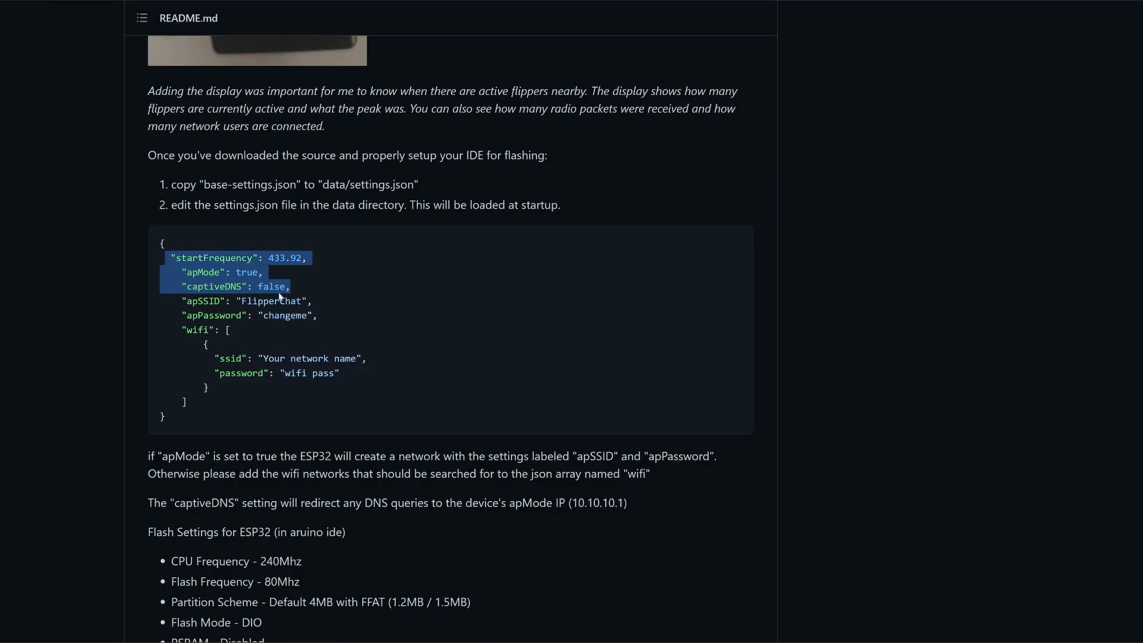
mouse_move(338, 295)
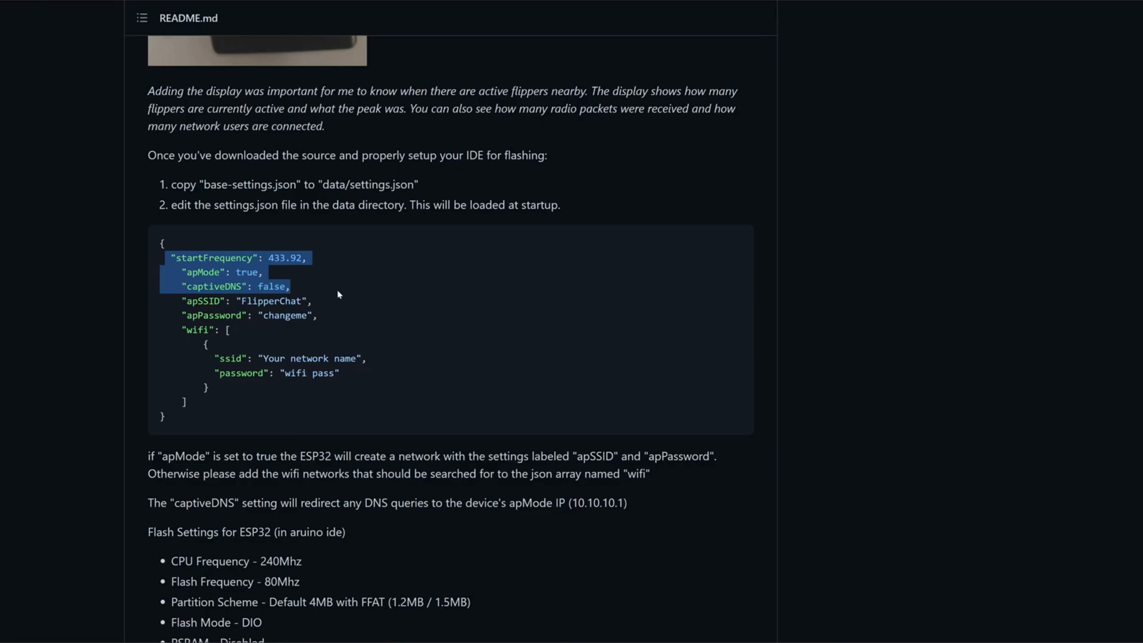
mouse_move(333, 294)
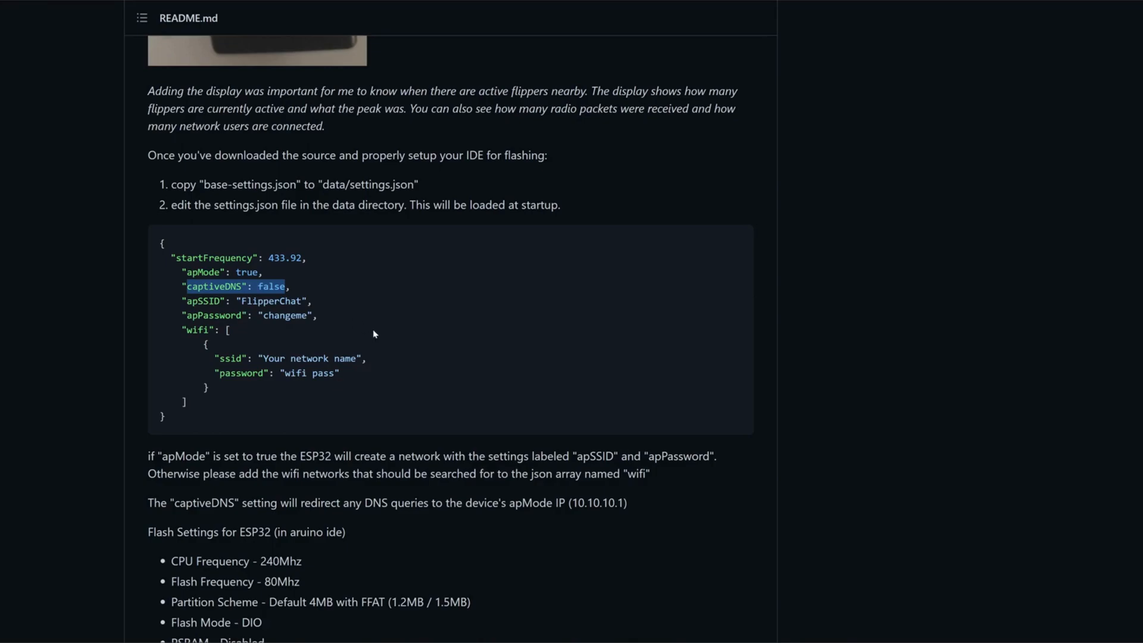
mouse_move(368, 328)
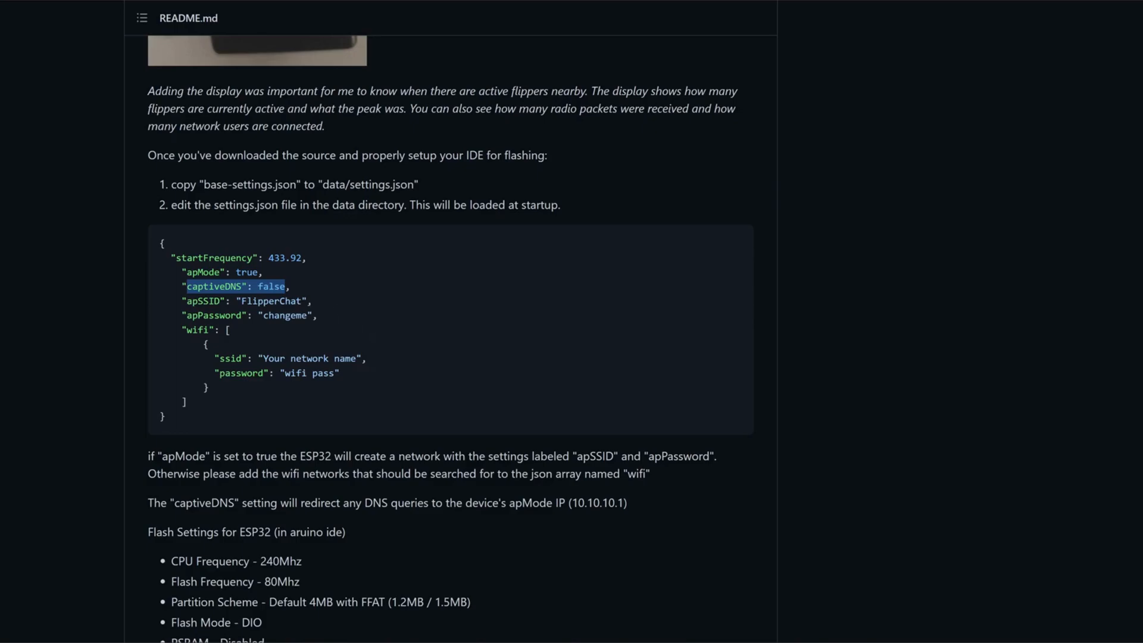
mouse_move(497, 390)
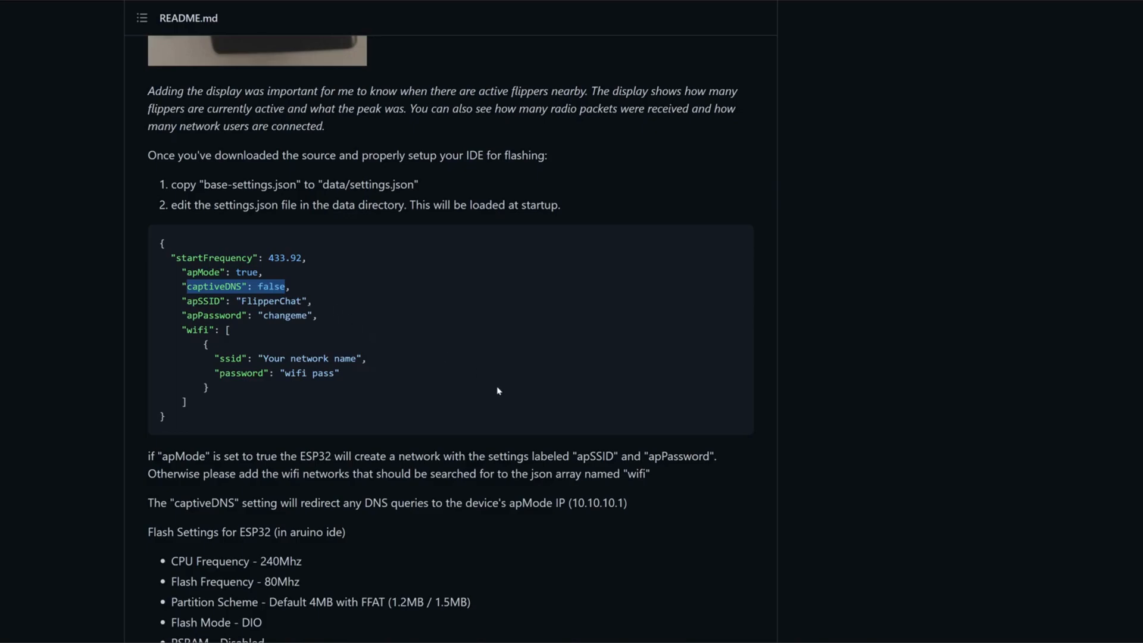
scroll("down", 3)
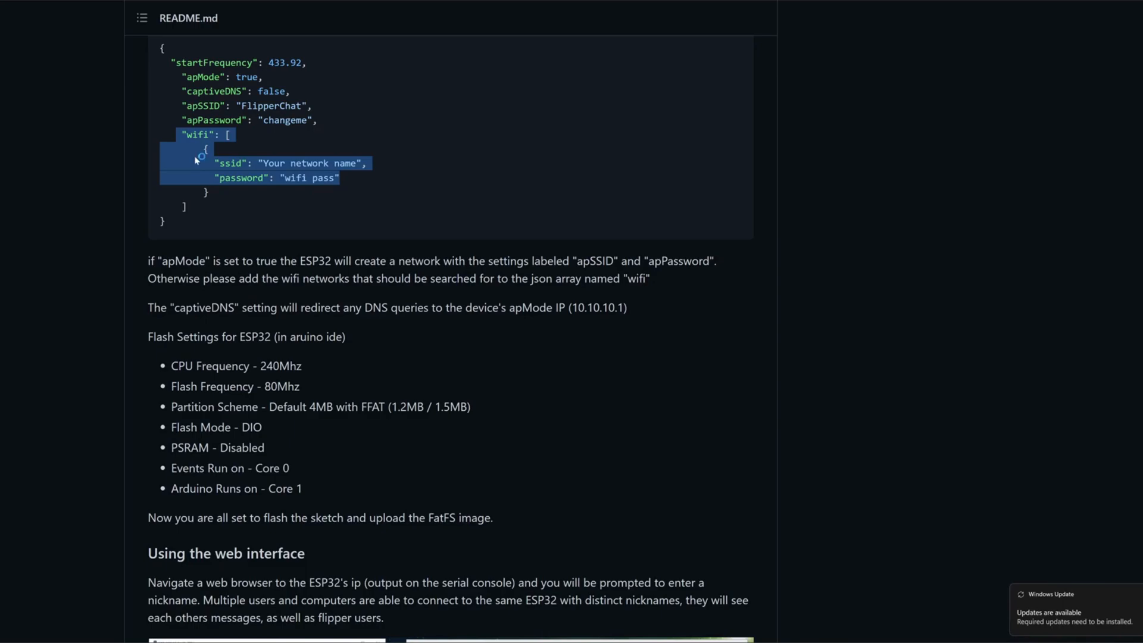
scroll("down", 3)
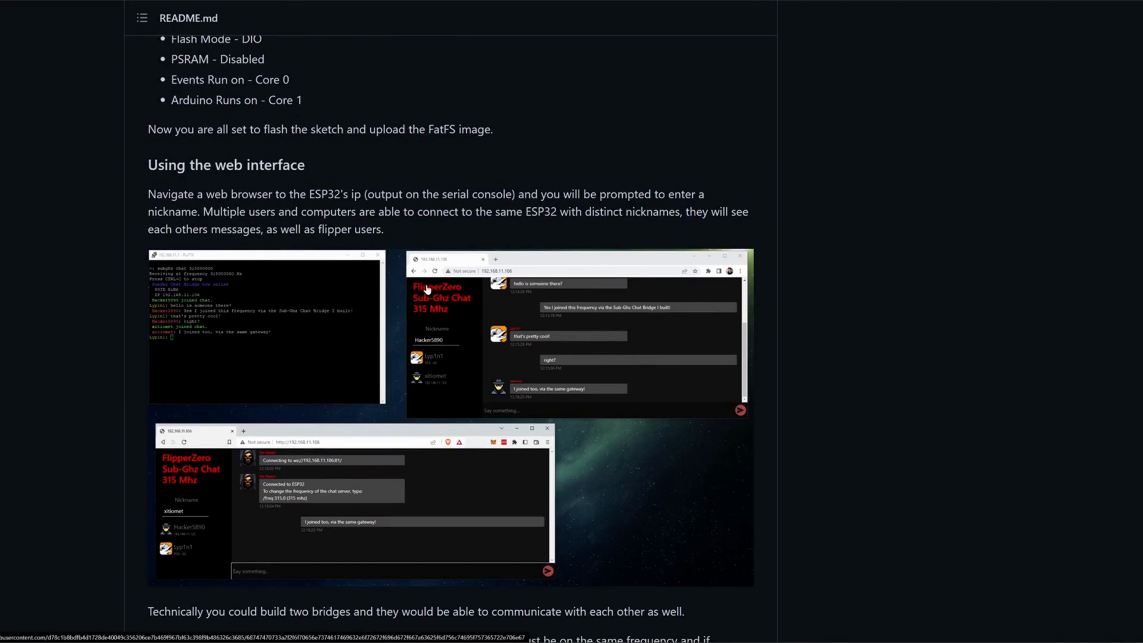
scroll("down", 3)
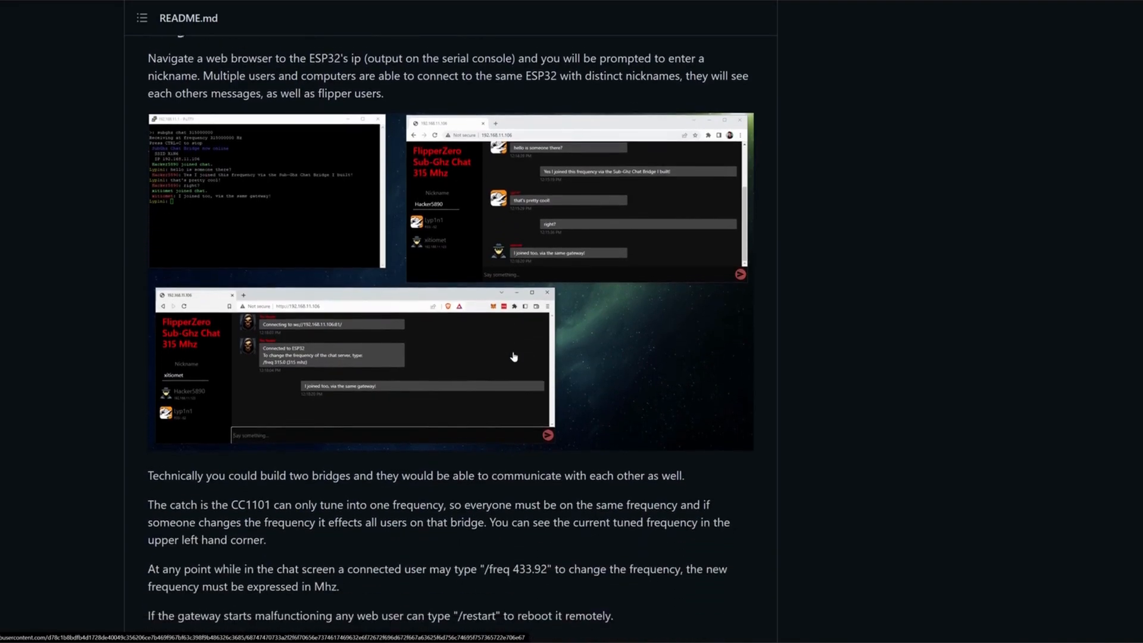
scroll("down", 3)
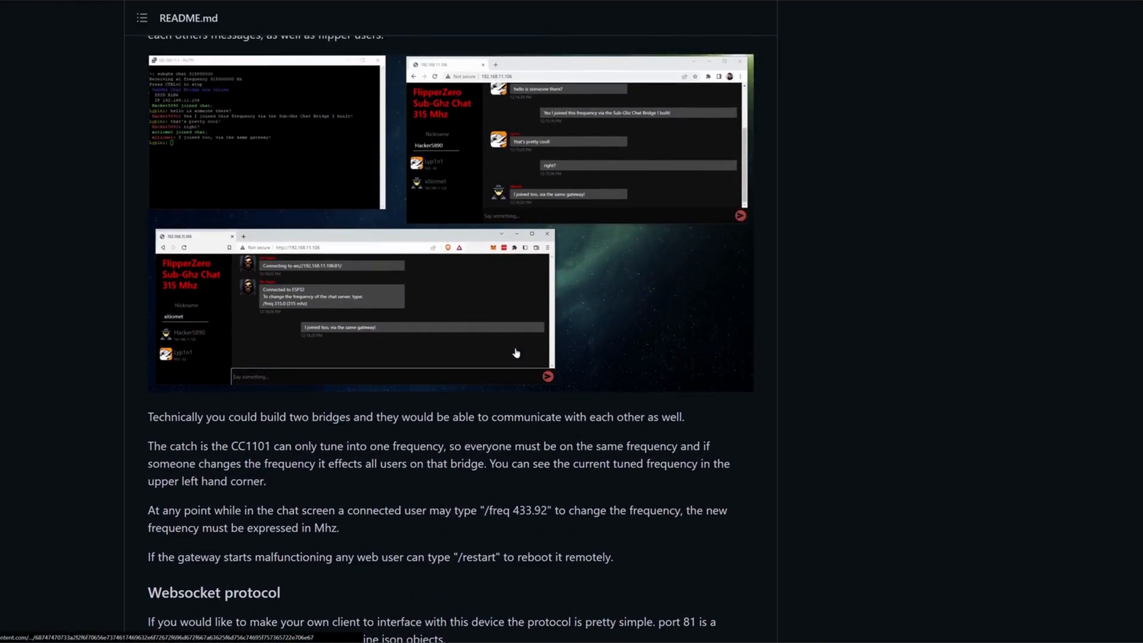
scroll("down", 3)
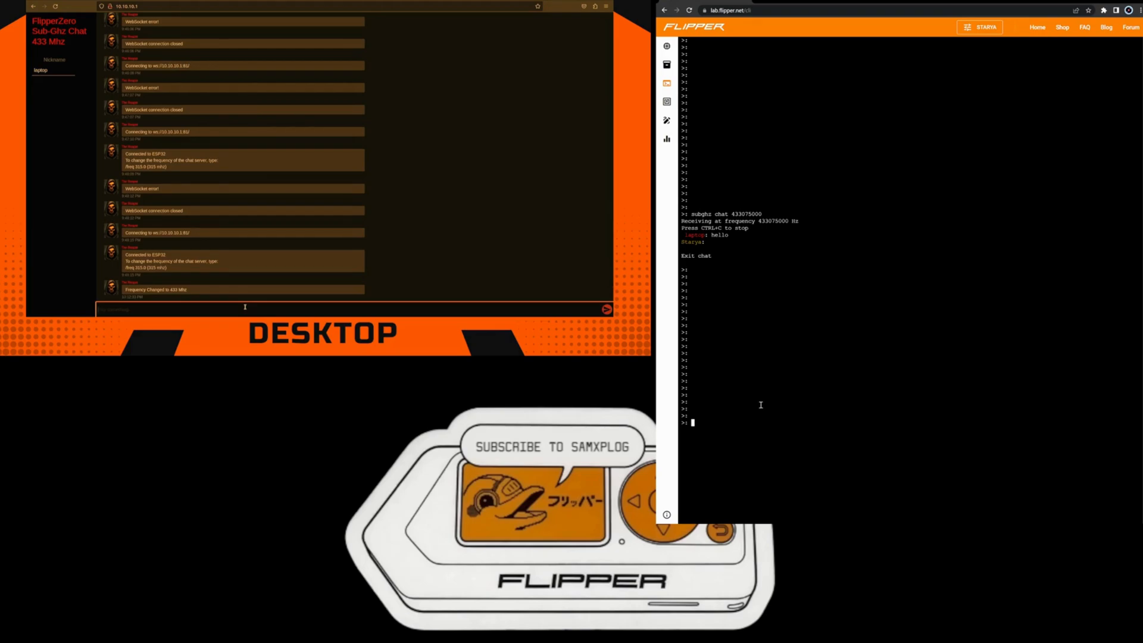
Begin a 'subghz chat 4330' command at the Flipper Lab CLI prompt
type("subghz")
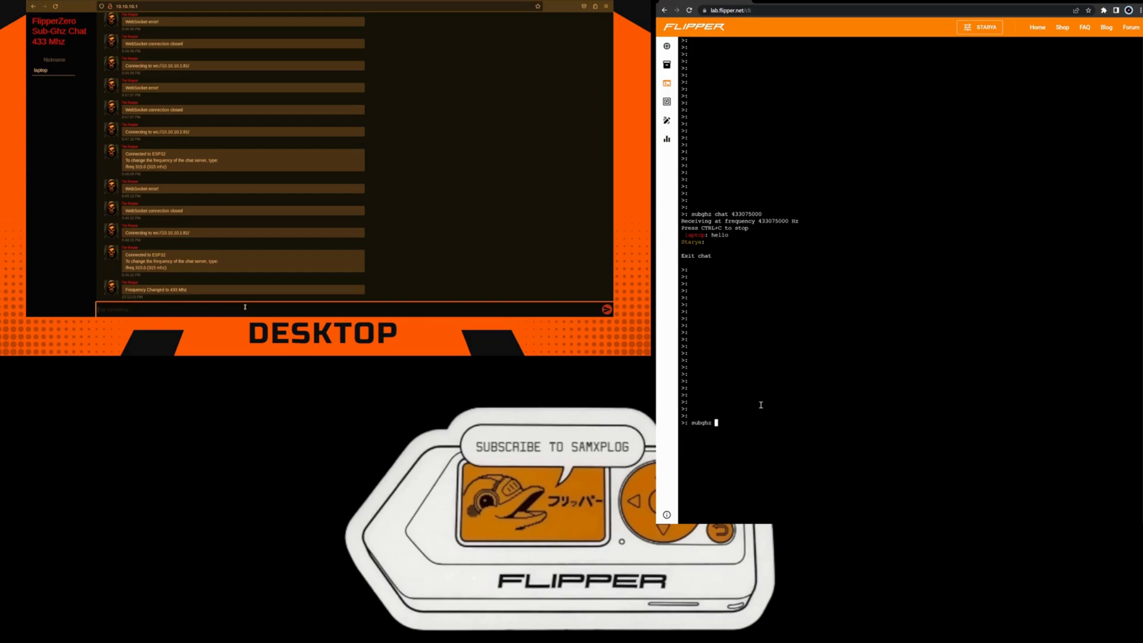
type("chat 4")
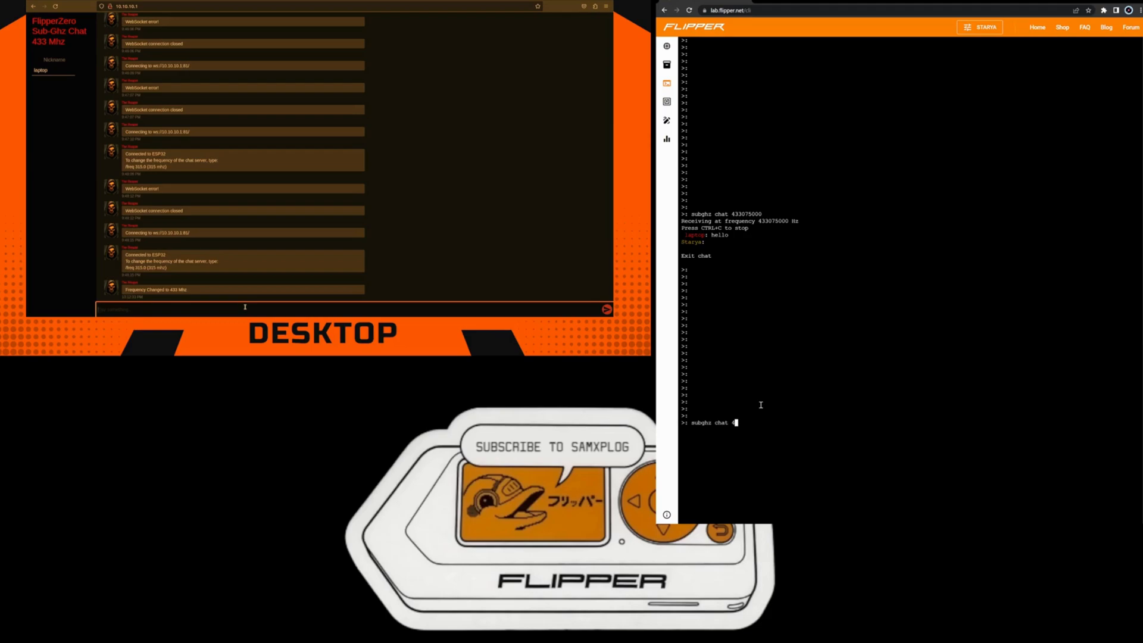
type("33")
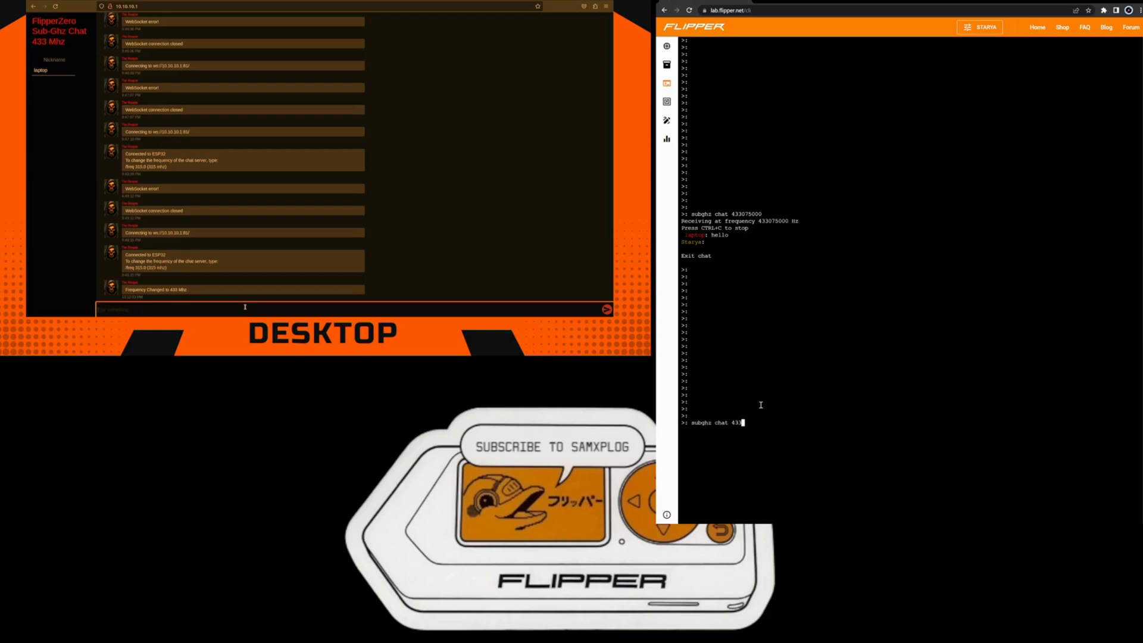
type("0")
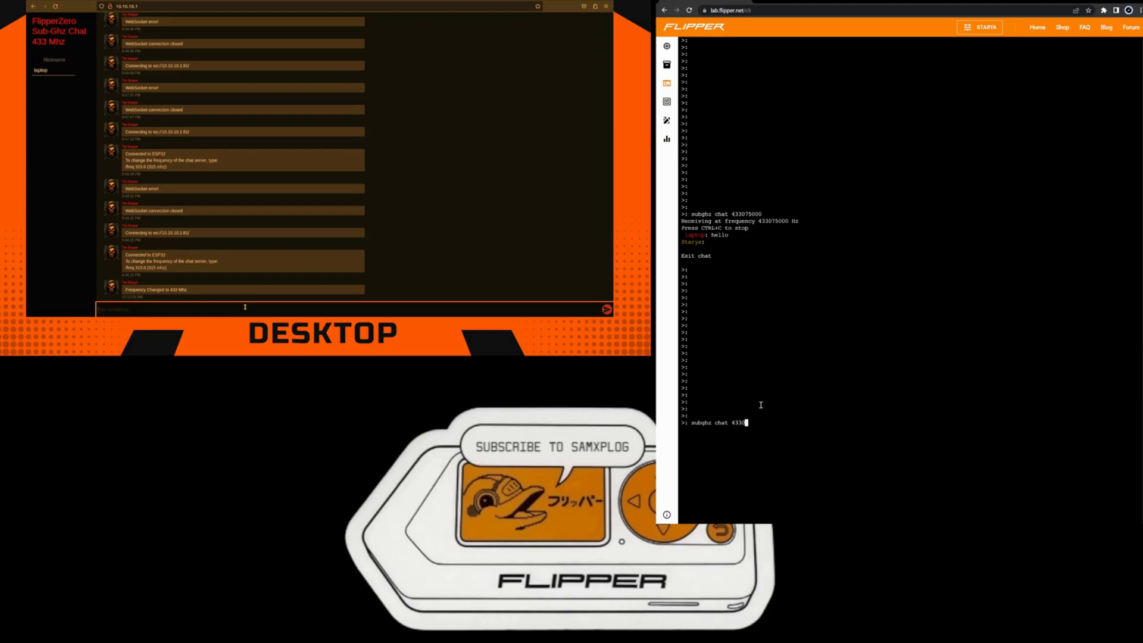